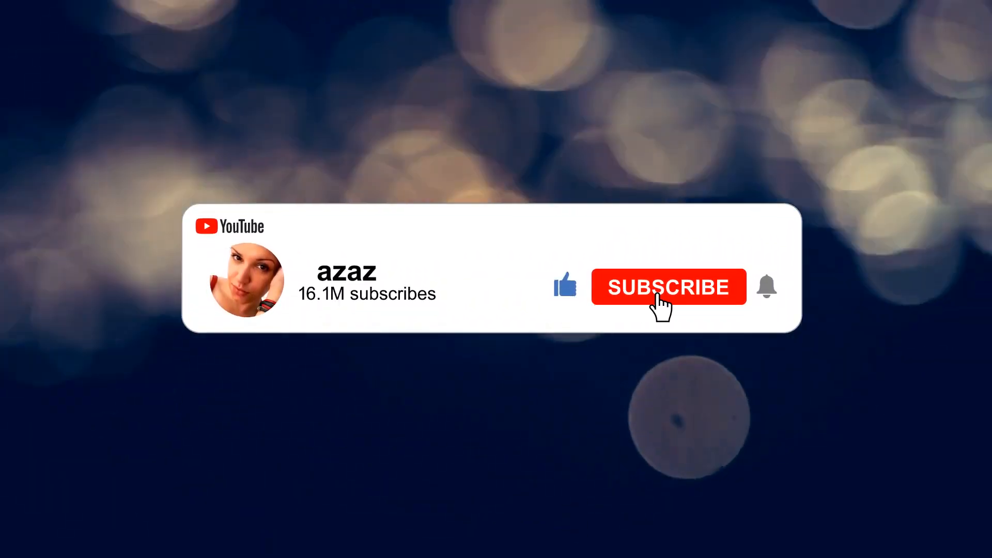
Launch Photoshop and place the night city photo across the artboard.
{"action": "left_click", "coordinate": [668, 287]}
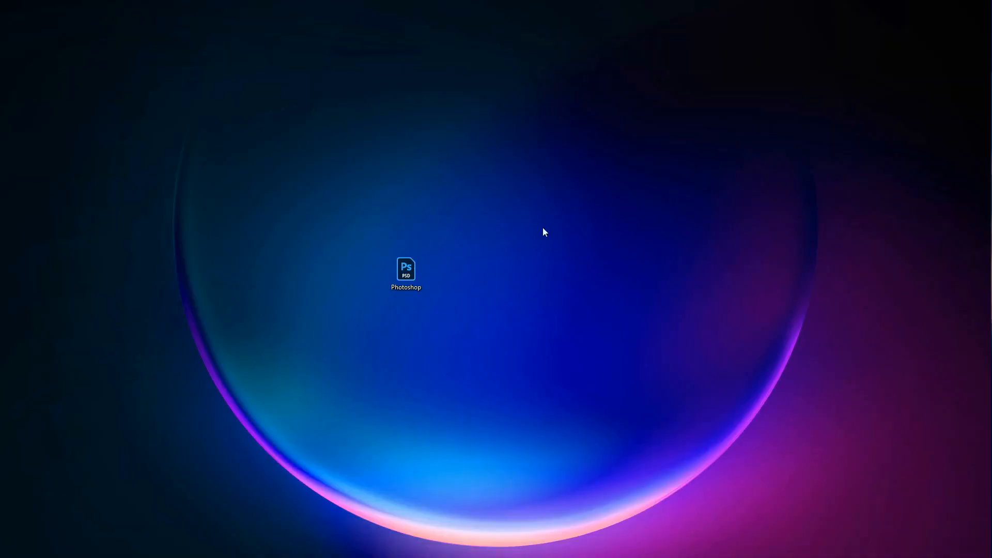
{"action": "double_click", "coordinate": [406, 271]}
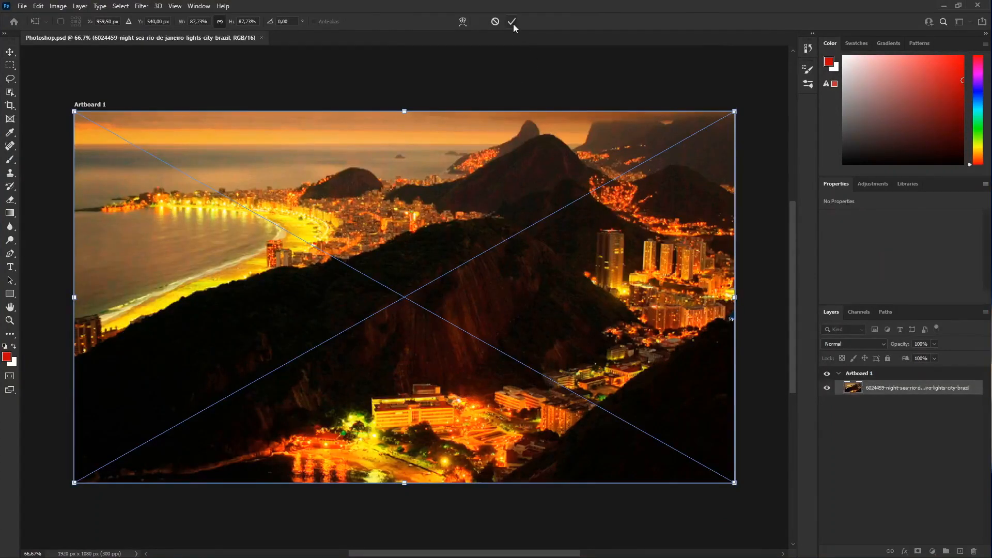
{"action": "left_click", "coordinate": [511, 22]}
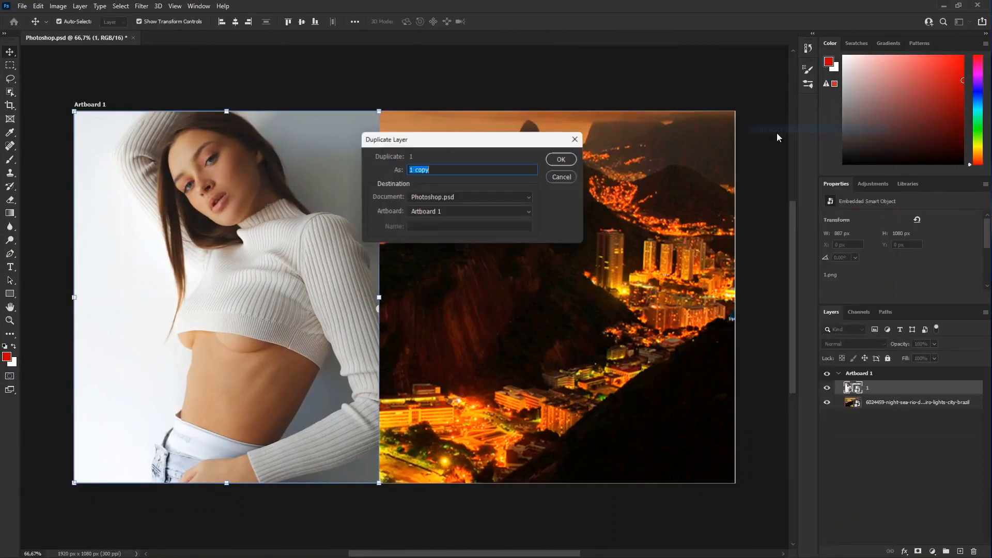
Confirm Duplicate Layer and drag the portrait copy onto the artboard's right half.
{"action": "left_click", "coordinate": [559, 158]}
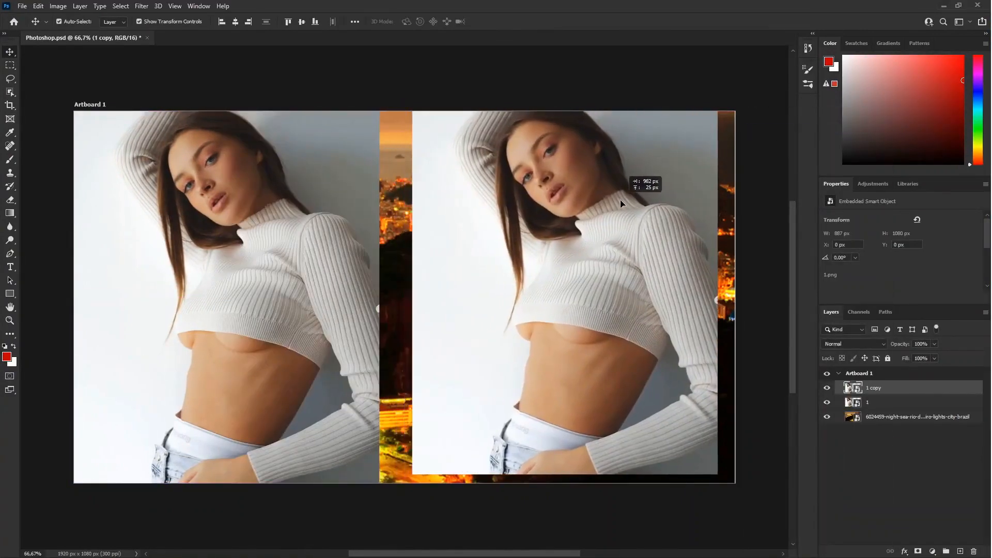
{"action": "left_click", "coordinate": [10, 93]}
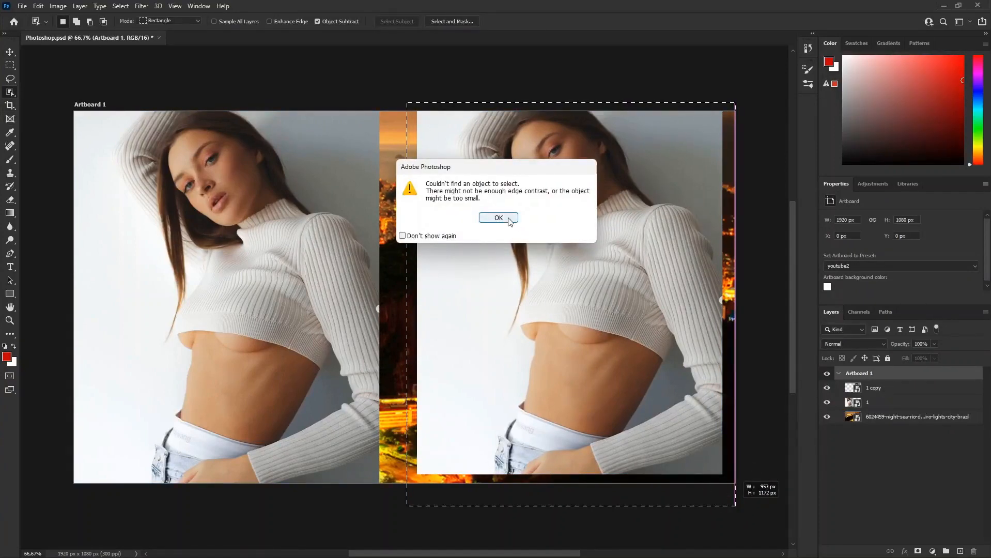
Dismiss the object-not-found warning and add a layer mask to the selected woman on '1 copy'.
{"action": "left_click", "coordinate": [499, 217]}
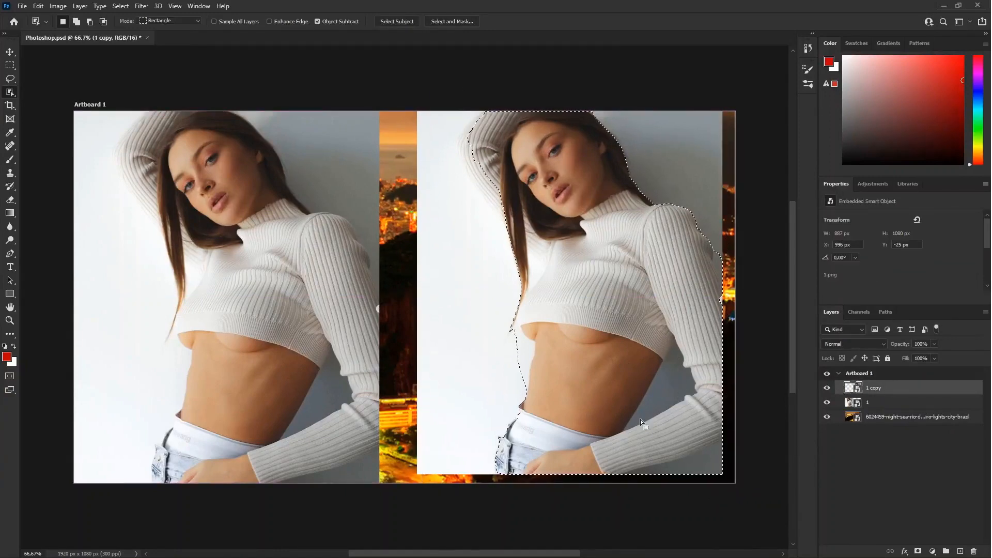
{"action": "left_click", "coordinate": [919, 551]}
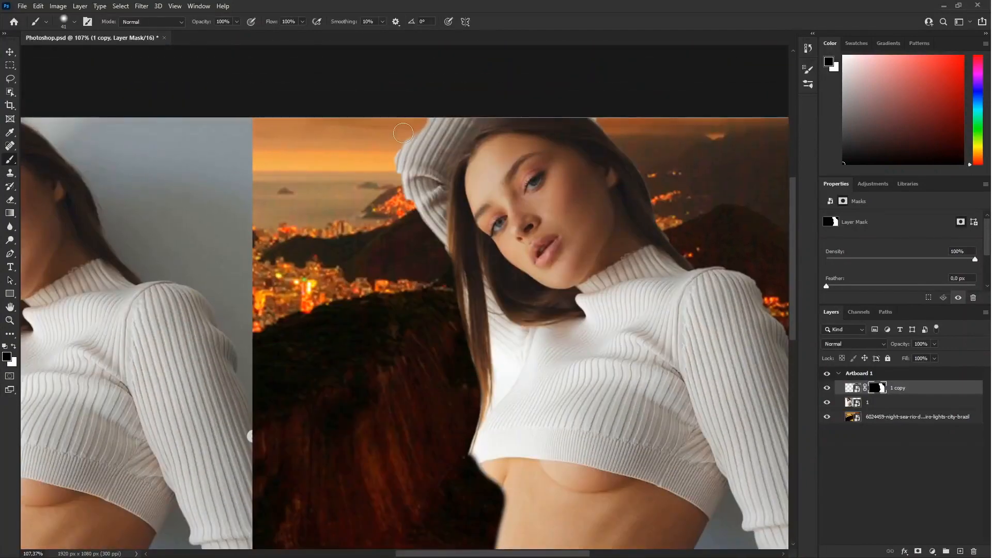
Paint on the mask along her raised arm to refine the cutout edge.
{"action": "left_click_drag", "start_coordinate": [403, 133], "coordinate": [439, 256]}
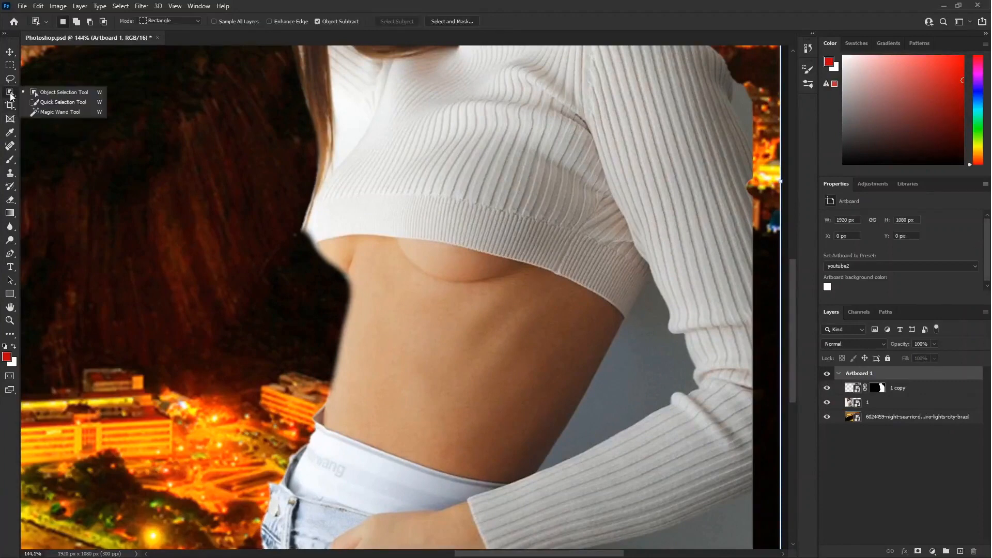
{"action": "left_click", "coordinate": [60, 112]}
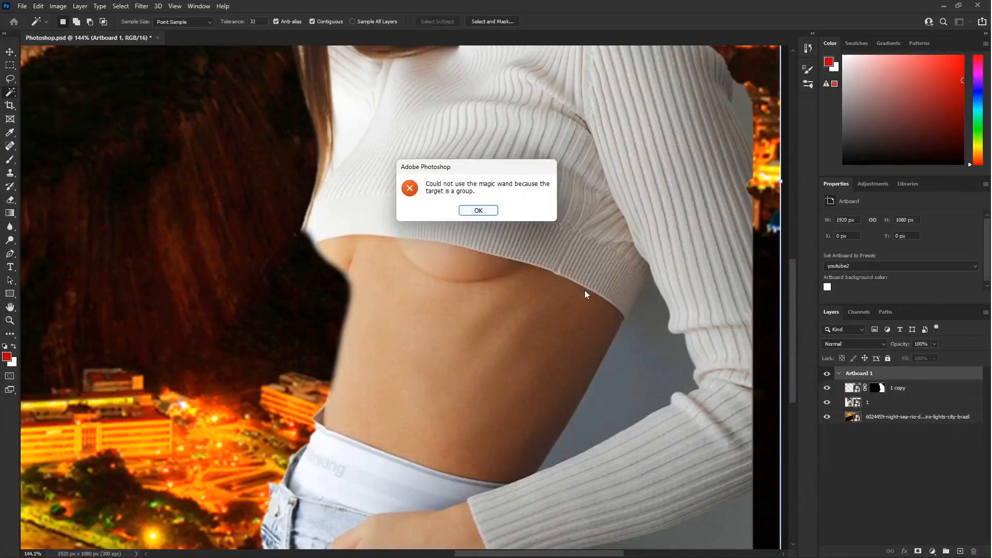
{"action": "left_click", "coordinate": [477, 210]}
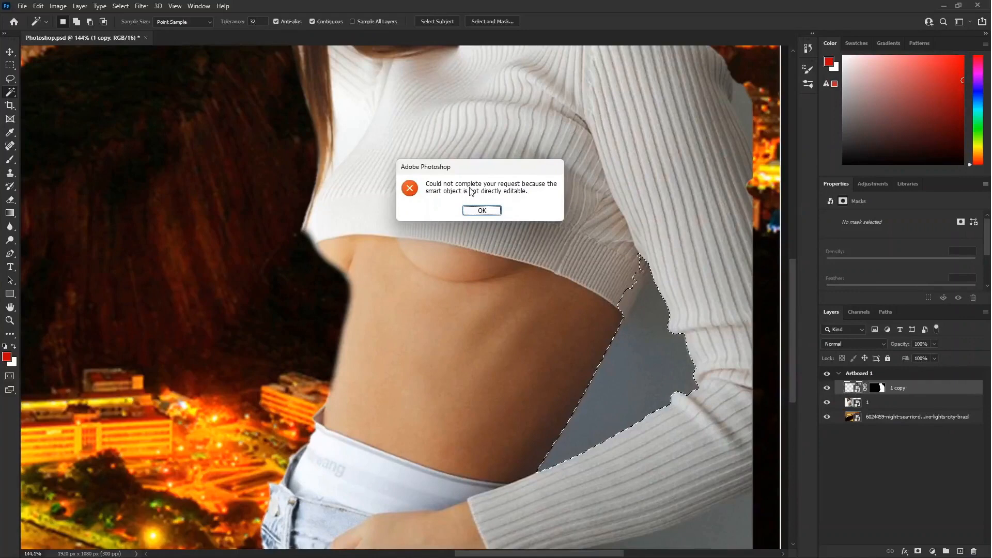
{"action": "left_click", "coordinate": [481, 210]}
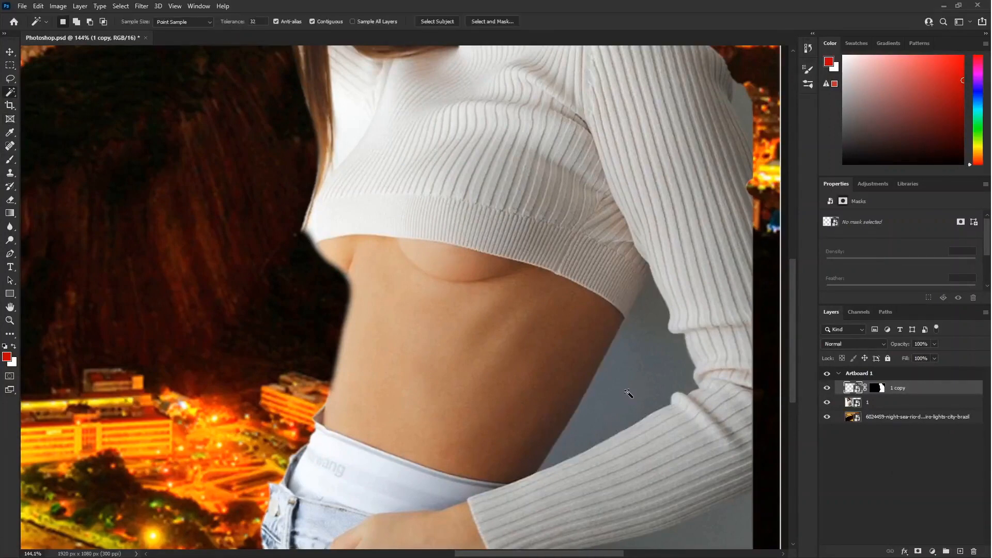
Paint black on the copy's layer mask over the grey gap beside her waist.
{"action": "left_click", "coordinate": [629, 394]}
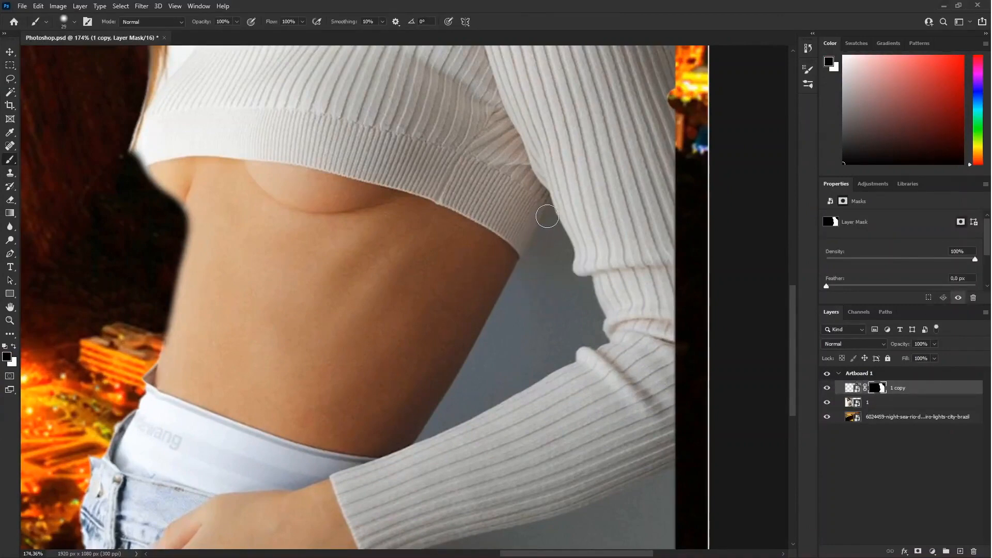
{"action": "left_click_drag", "start_coordinate": [548, 216], "coordinate": [420, 434]}
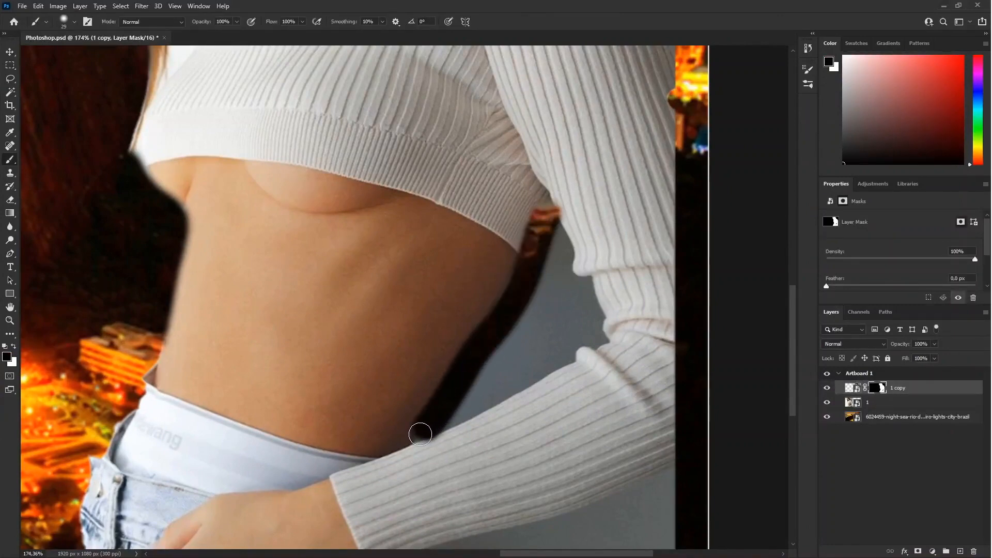
{"action": "left_click_drag", "start_coordinate": [420, 434], "coordinate": [543, 355]}
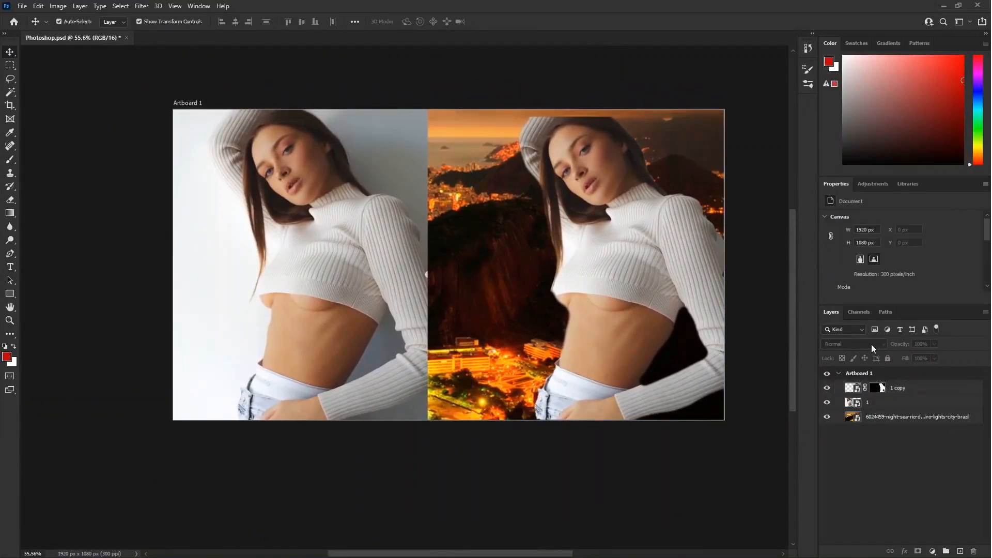
Select Artboard 1 and create an empty layer above for the arrows.
{"action": "left_click", "coordinate": [58, 6]}
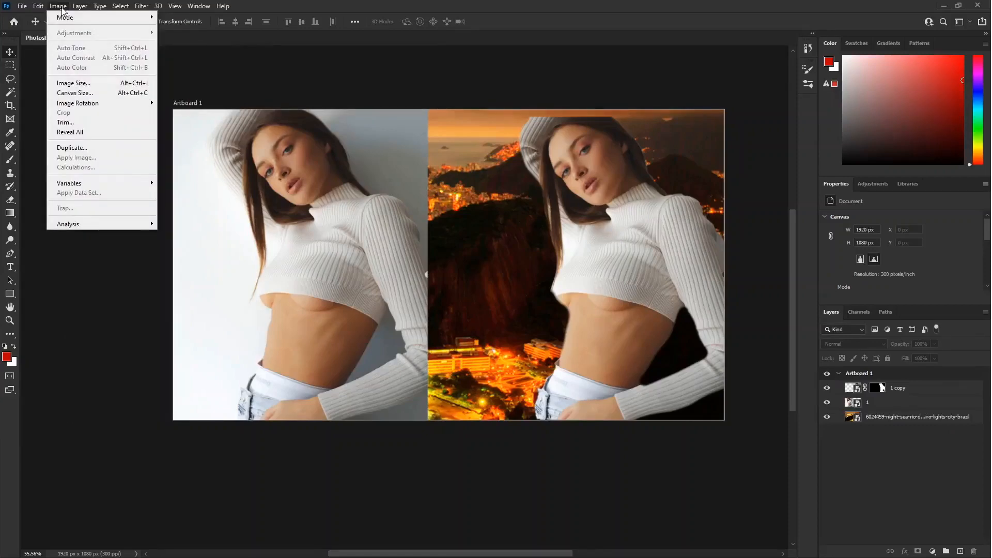
{"action": "left_click", "coordinate": [400, 95]}
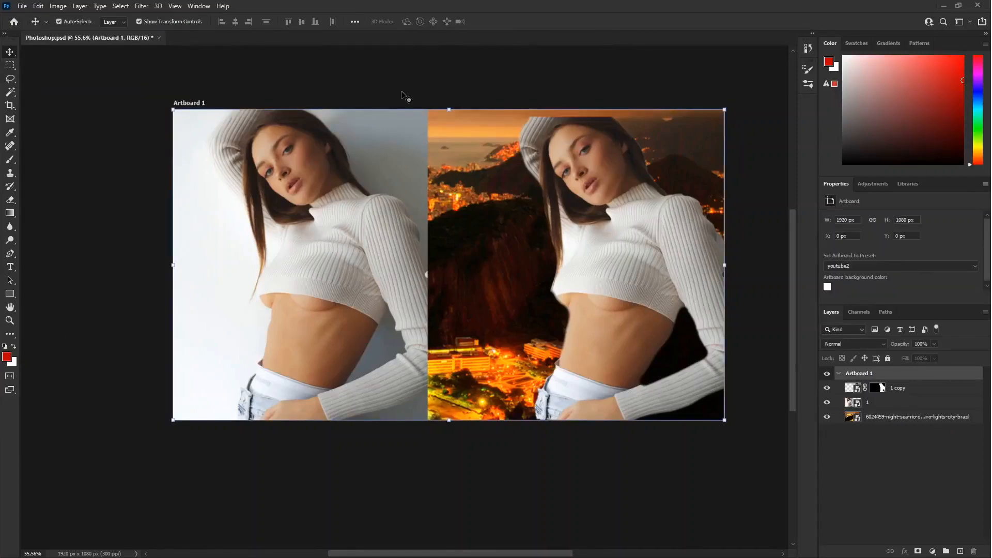
{"action": "left_click", "coordinate": [58, 6]}
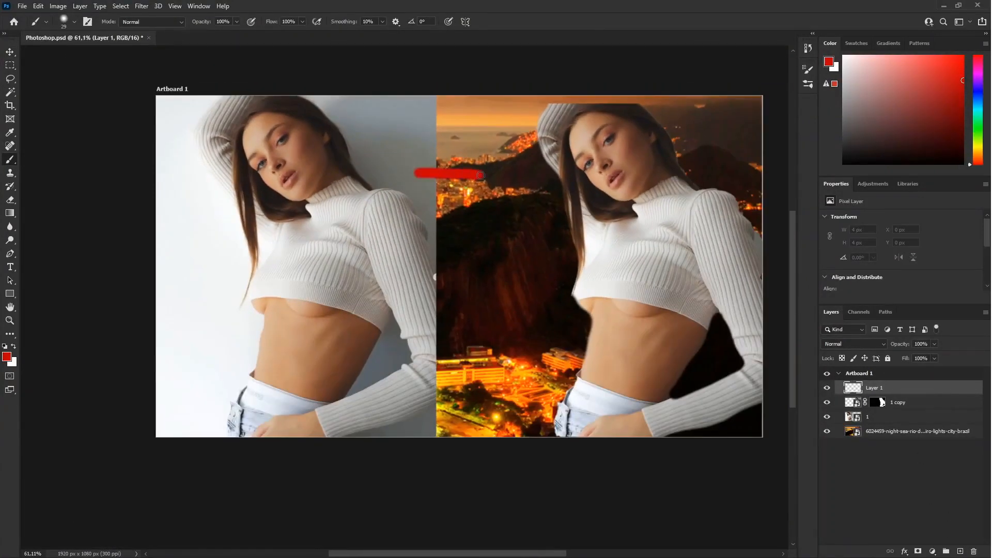
Paint a red arrow between the halves and set the foreground colour to green #00c409.
{"action": "left_click_drag", "start_coordinate": [481, 175], "coordinate": [473, 182]}
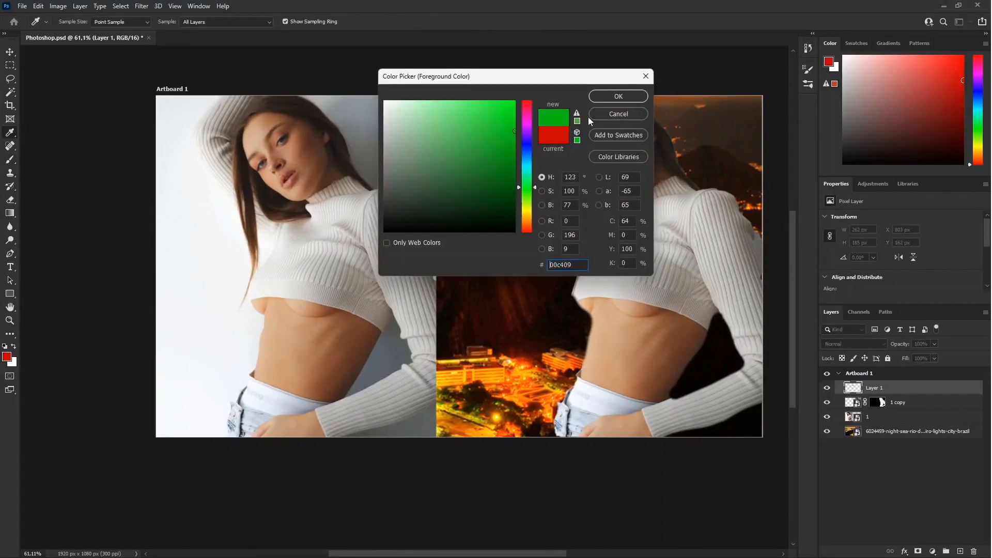
{"action": "left_click", "coordinate": [617, 96]}
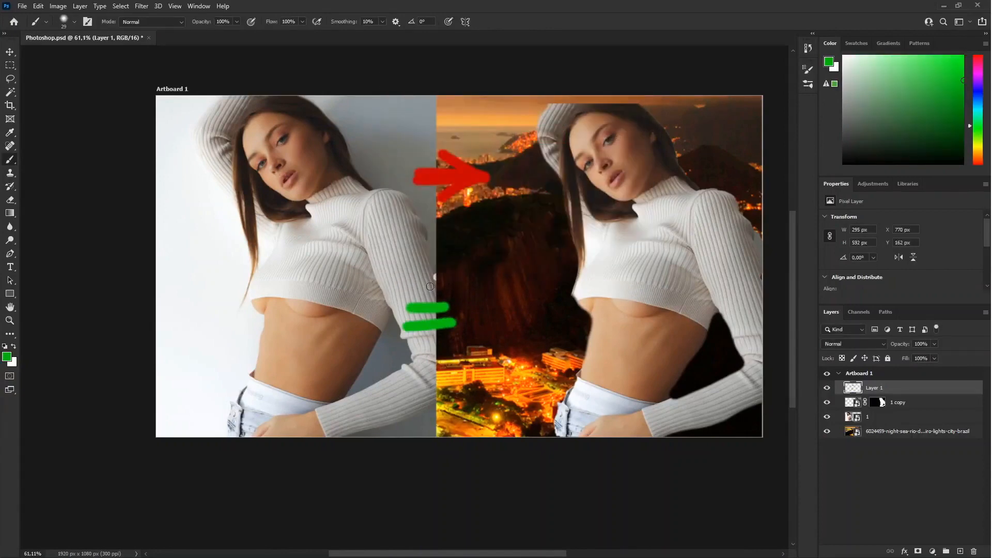